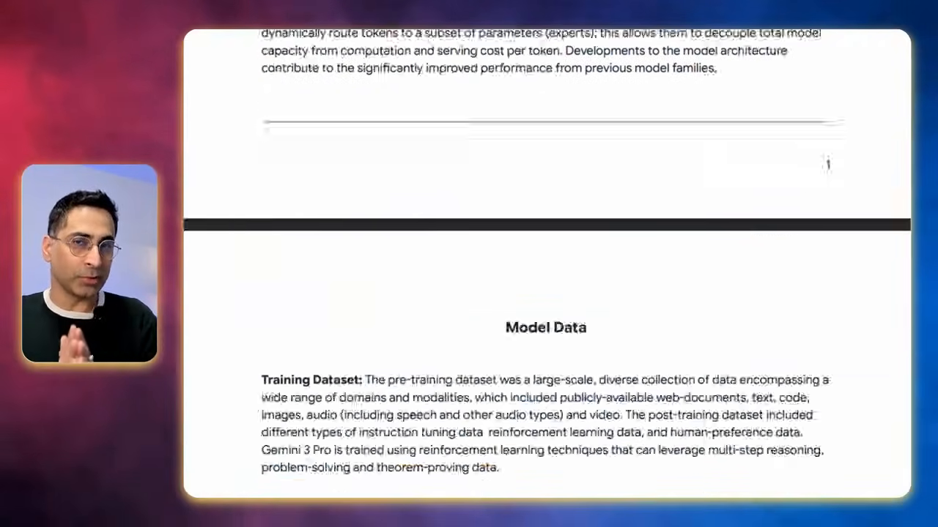
- Scroll the model card to the Model Data training-dataset paragraph, then move to Google AI Mode
{"action": "scroll", "scroll_direction": "down", "scroll_amount": 3}
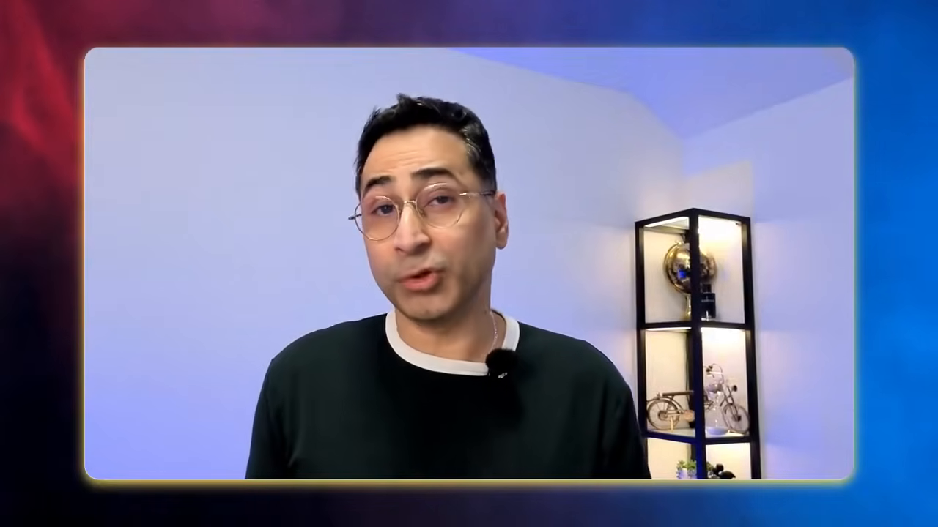
{"action": "left_click", "coordinate": [413, 129]}
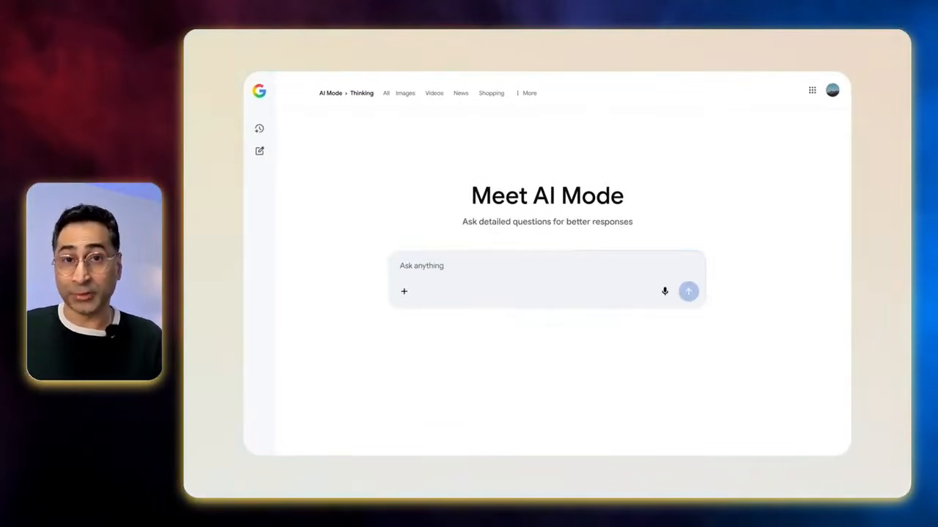
- Enter a three-body-problem question about unpredictability and exceptions, and choose the Thinking mode
{"action": "type", "text": "explain the physics of the"}
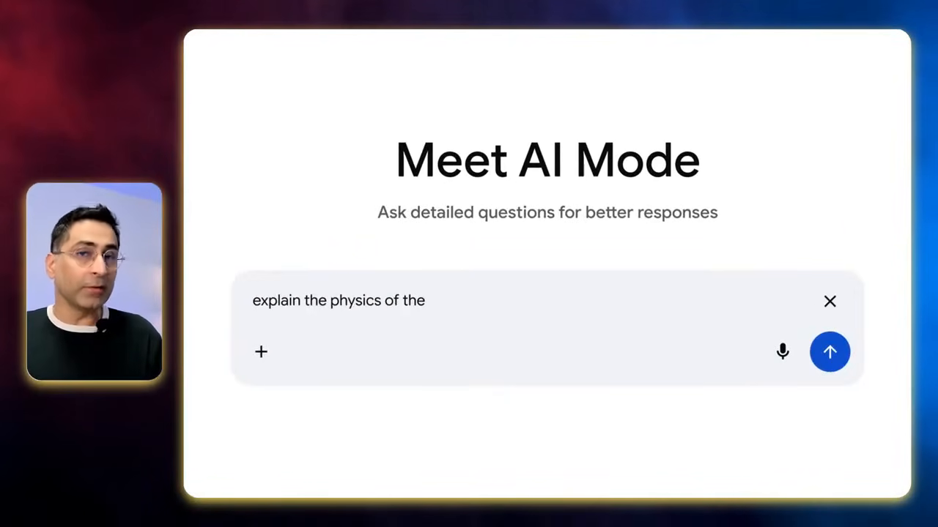
{"action": "type", "text": "three body problem. why is the system unpredictable and are there any exceptions"}
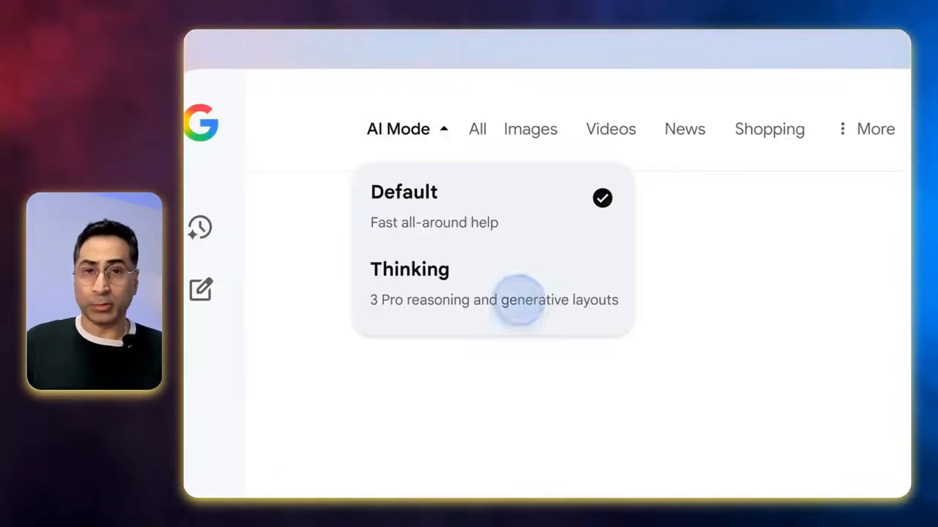
{"action": "left_click", "coordinate": [516, 300]}
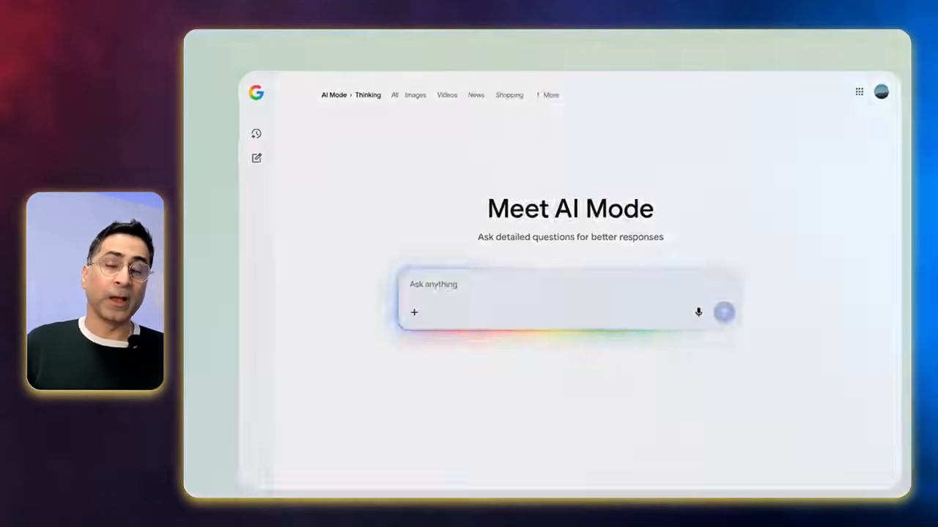